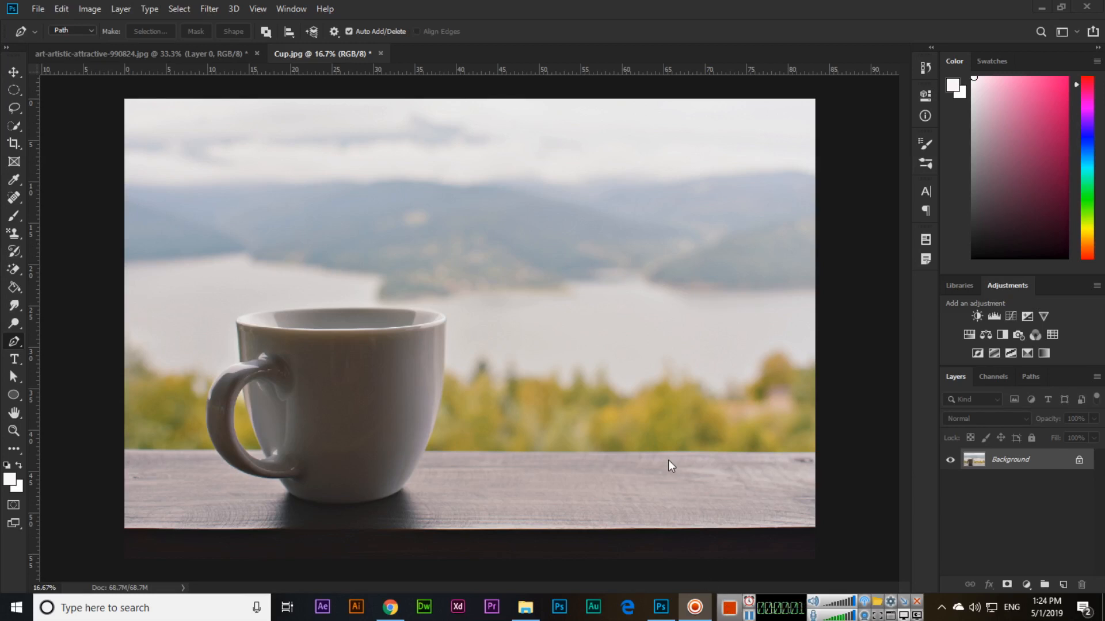
- Set the Pen tool's mode to Path so it draws plain paths rather than shapes
{"action": "left_click", "coordinate": [121, 8]}
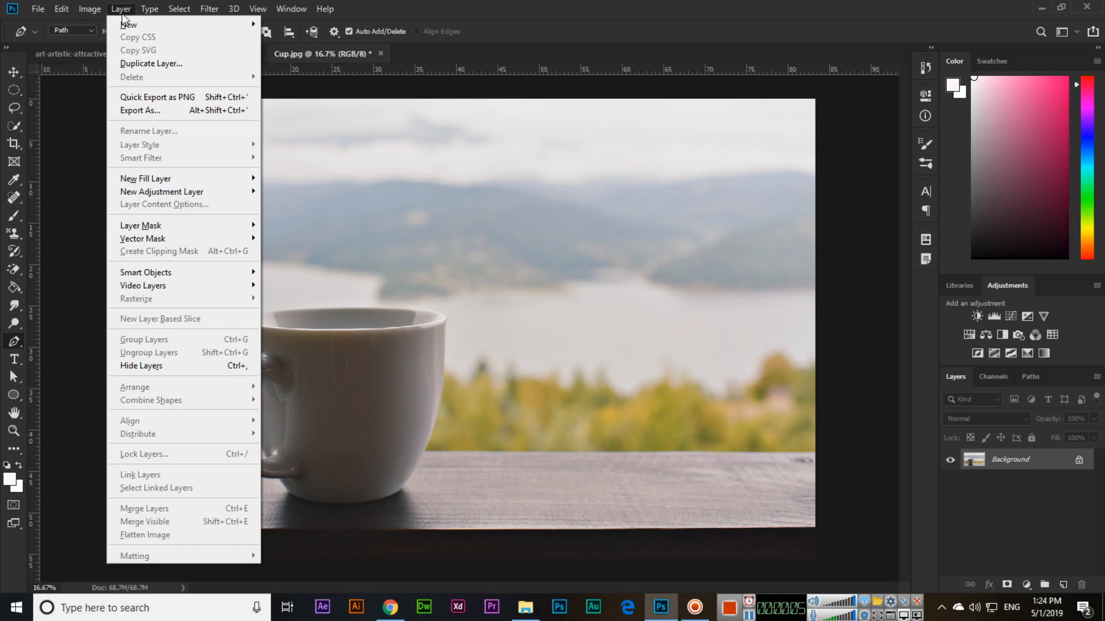
{"action": "mouse_move", "coordinate": [188, 254]}
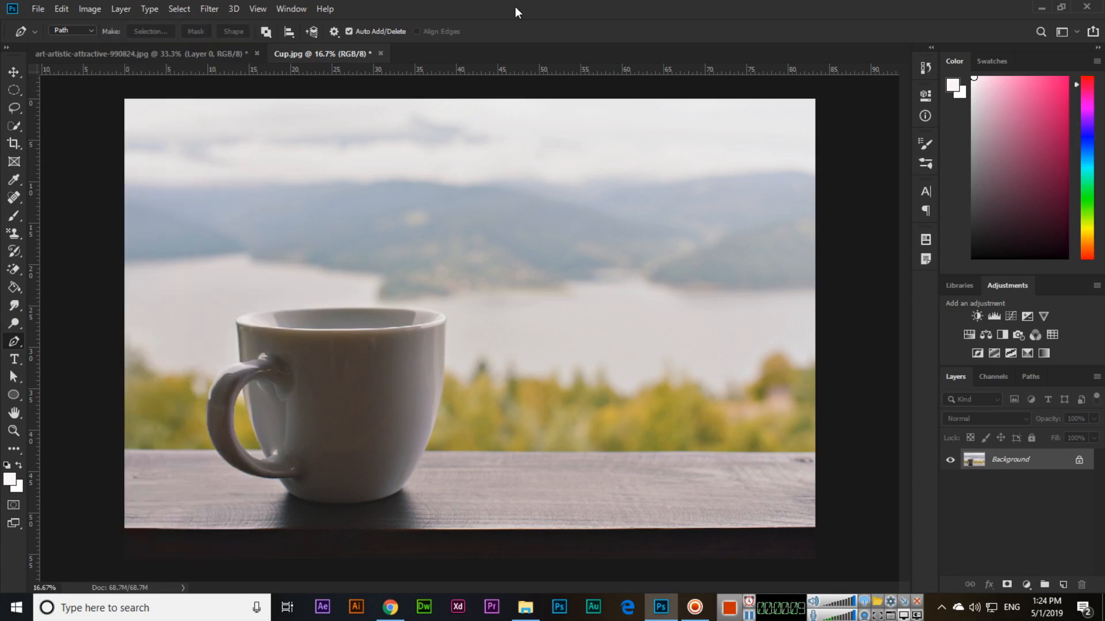
{"action": "mouse_move", "coordinate": [481, 446]}
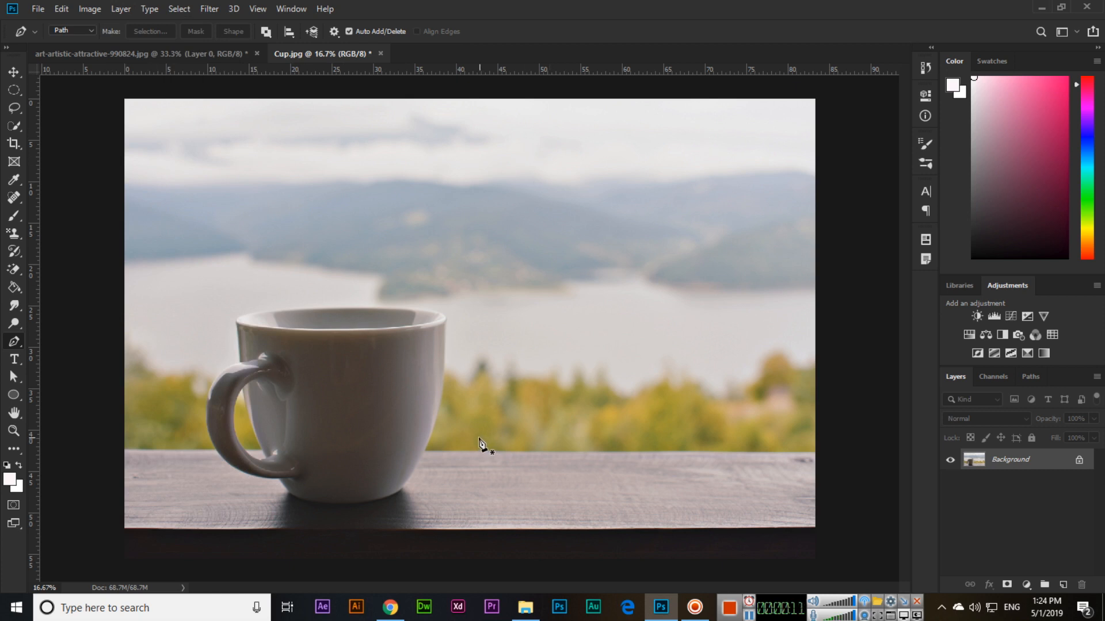
{"action": "mouse_move", "coordinate": [3, 355]}
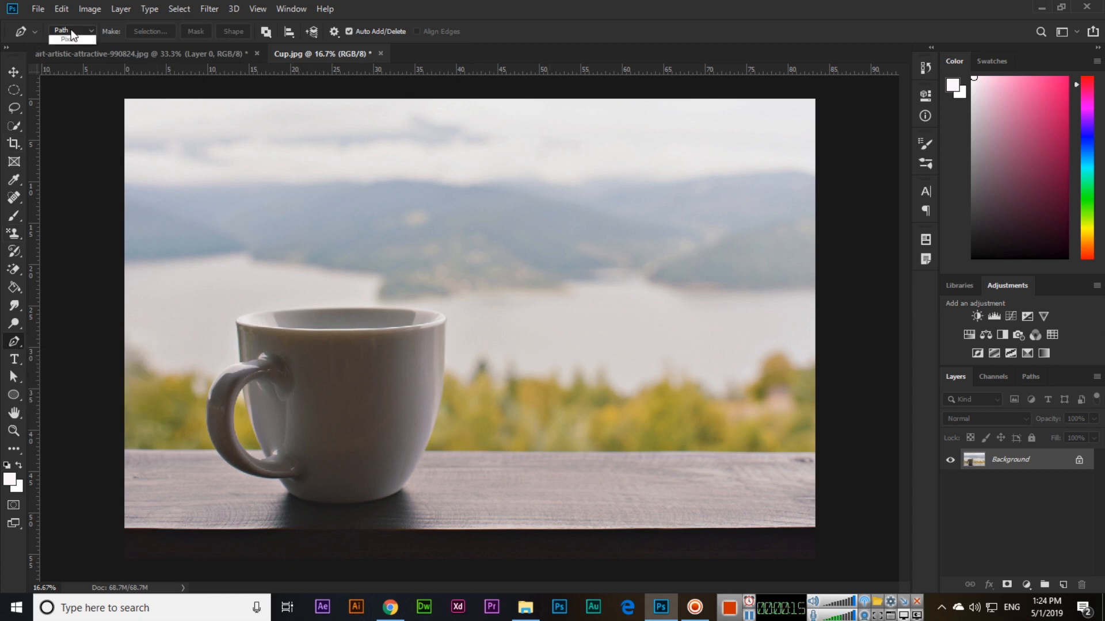
{"action": "left_click", "coordinate": [71, 29]}
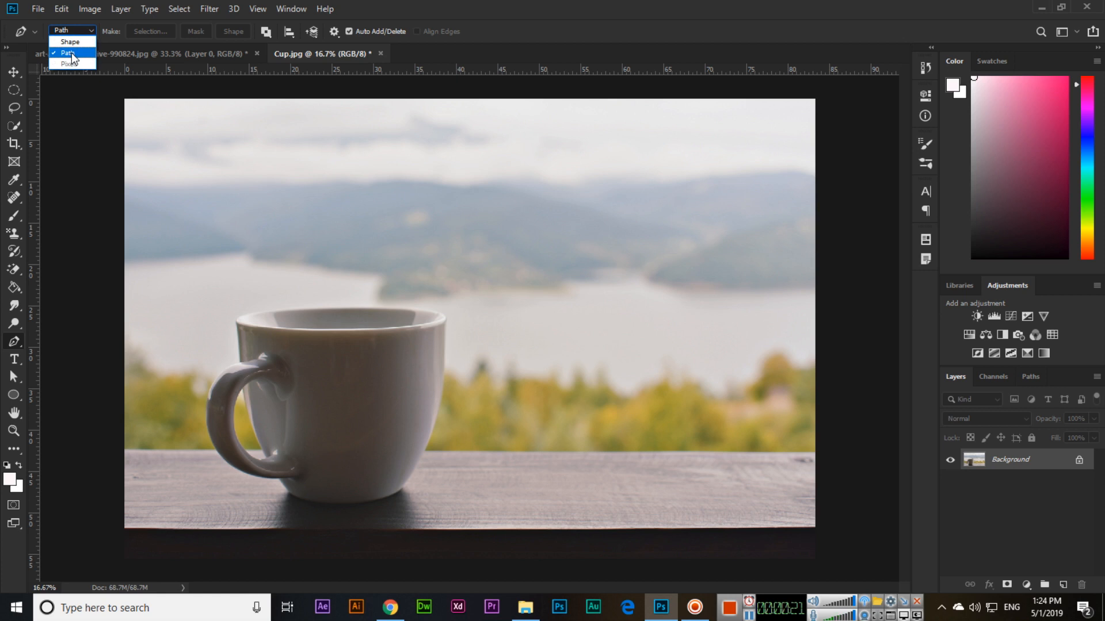
{"action": "left_click", "coordinate": [69, 52]}
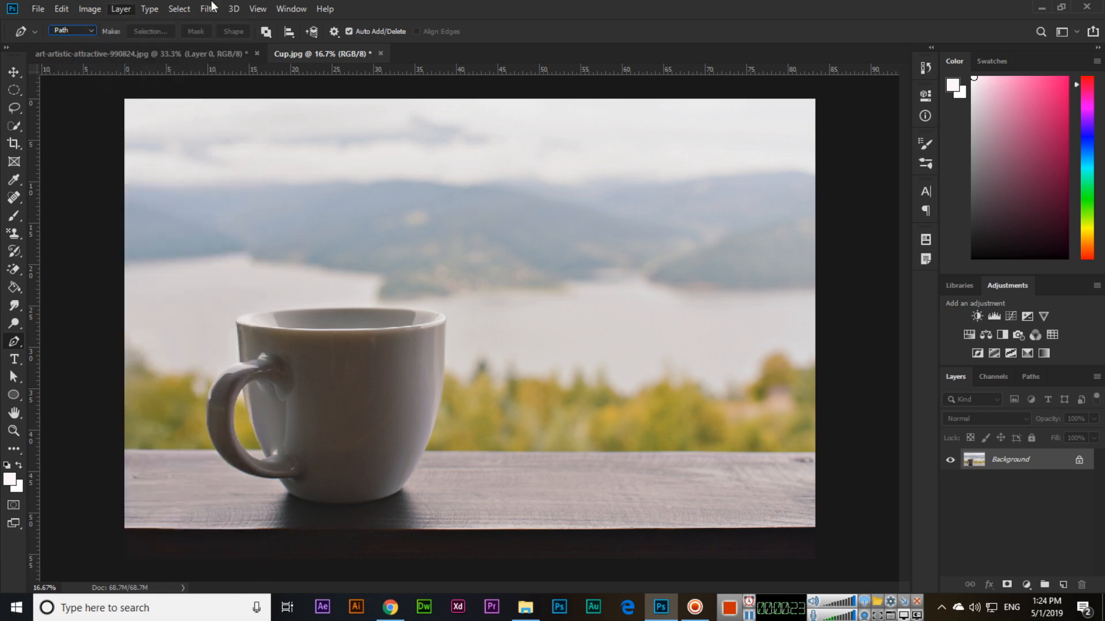
{"action": "mouse_move", "coordinate": [243, 345]}
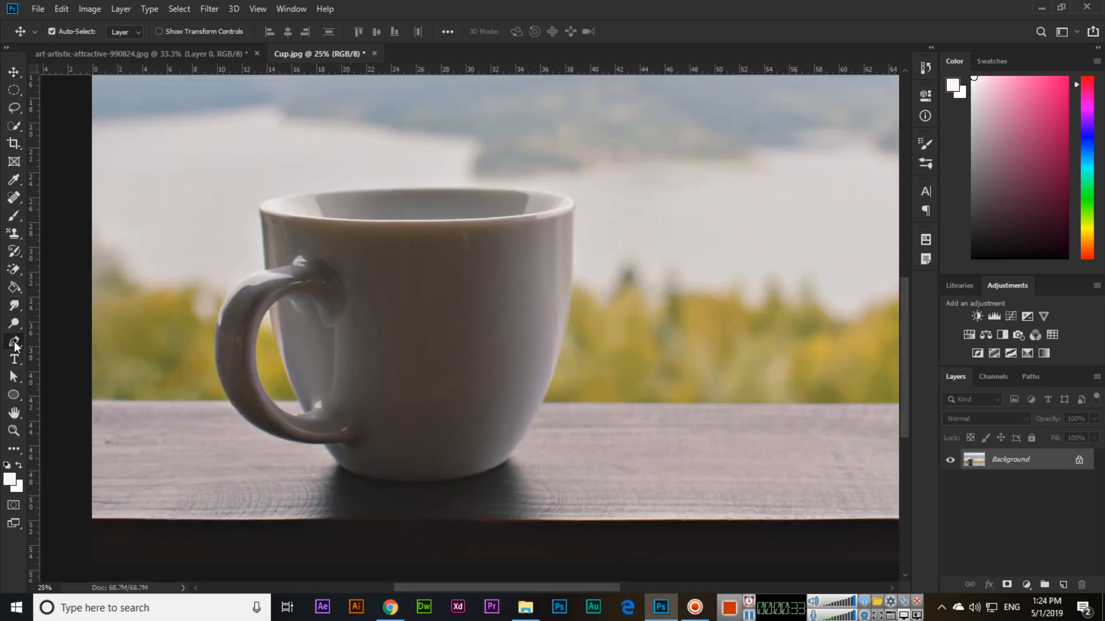
- Start a pen path with the first anchor point on the cup's rim
{"action": "left_click", "coordinate": [14, 342]}
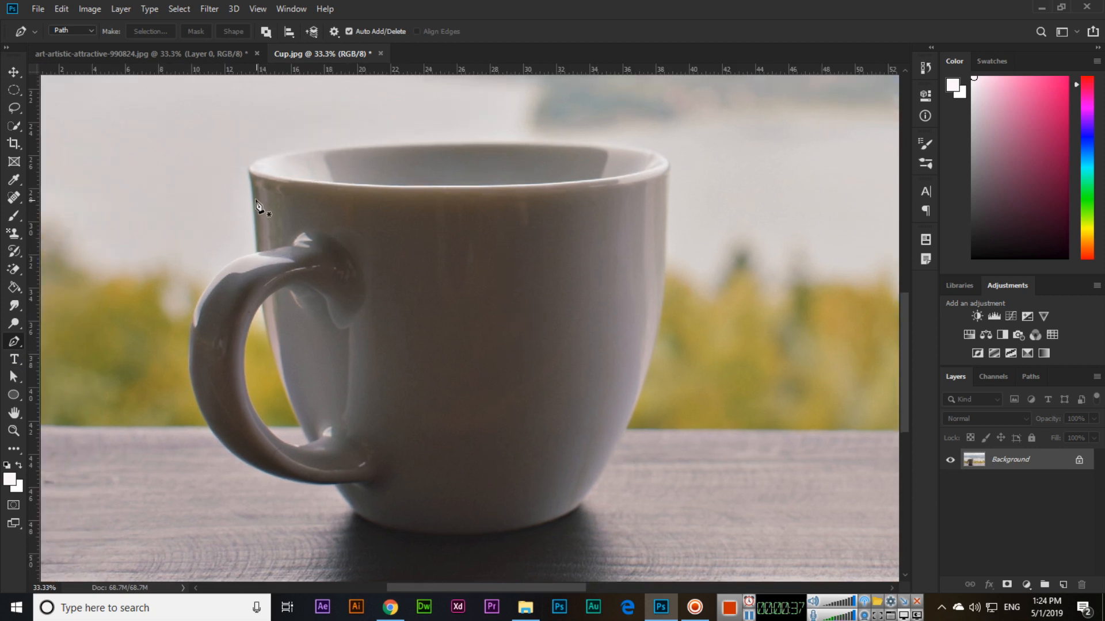
{"action": "left_click", "coordinate": [247, 174]}
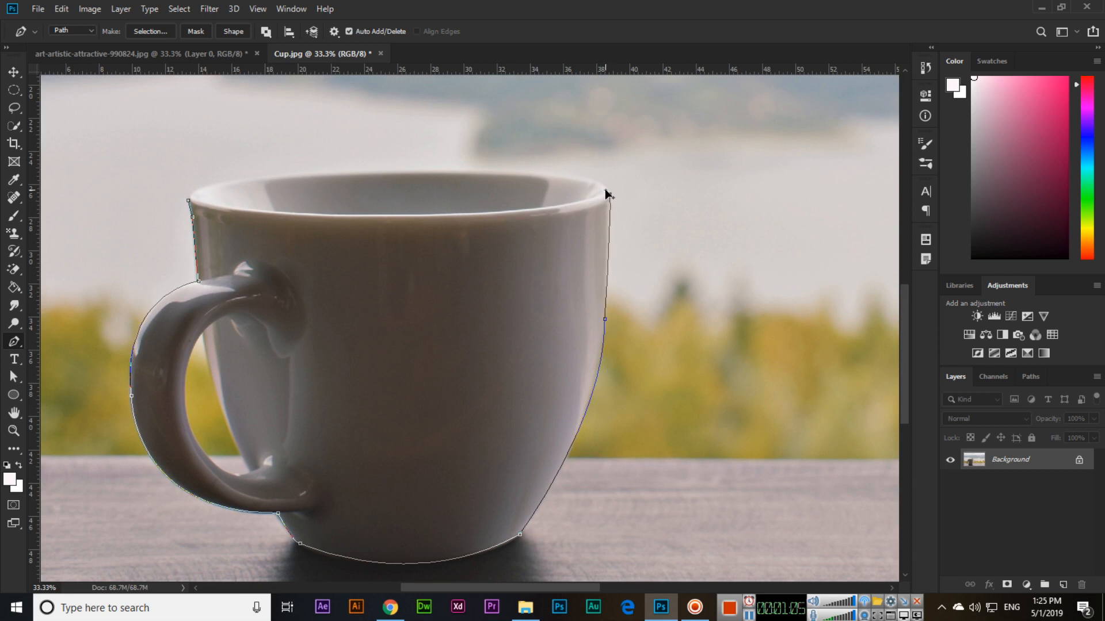
{"action": "mouse_move", "coordinate": [394, 176]}
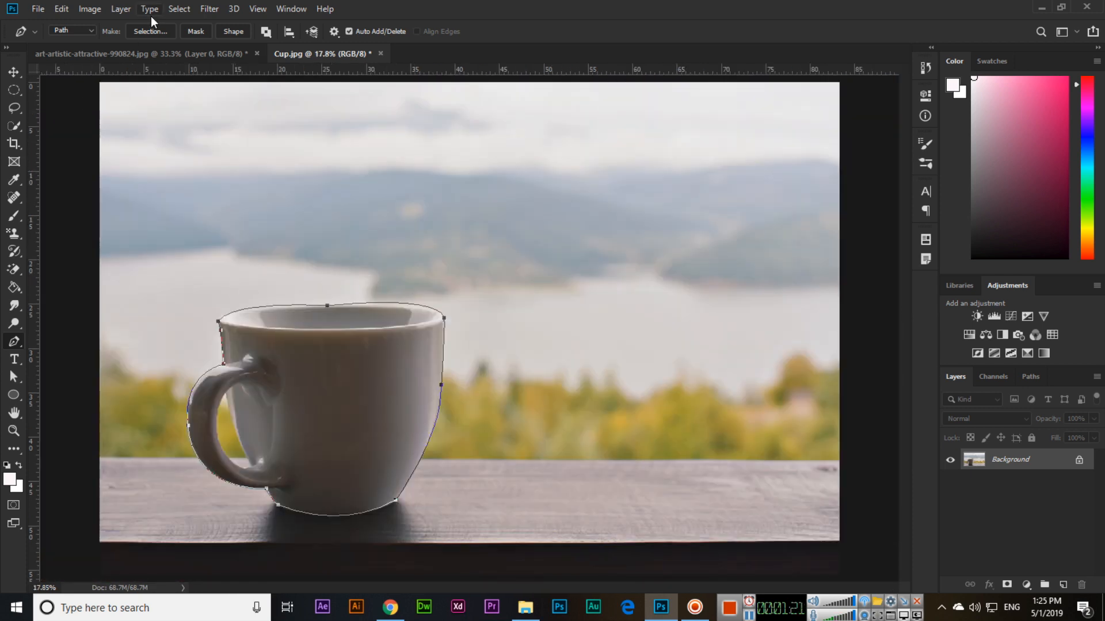
- Reach the Layer menu to add a vector mask from the current cup path
{"action": "left_click", "coordinate": [121, 8]}
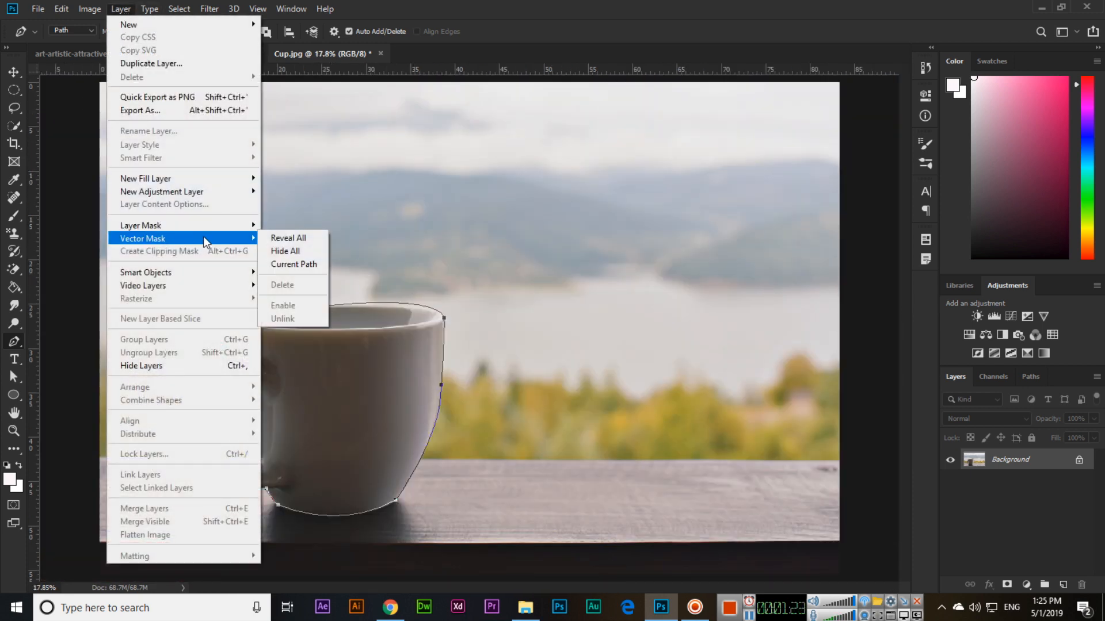
{"action": "mouse_move", "coordinate": [295, 268]}
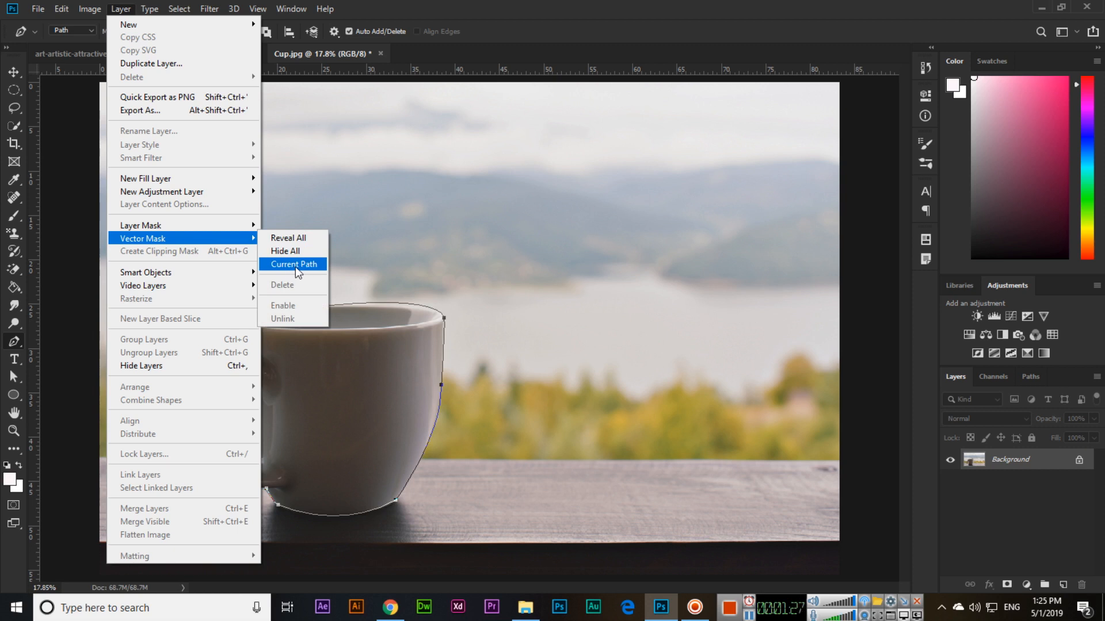
{"action": "mouse_move", "coordinate": [315, 309]}
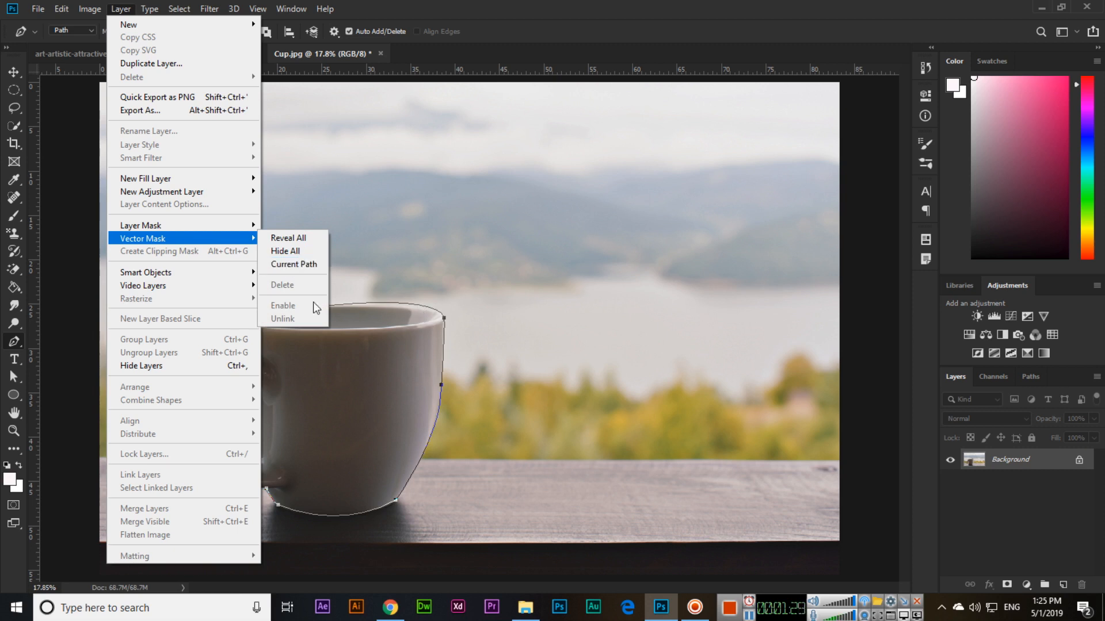
{"action": "mouse_move", "coordinate": [346, 368]}
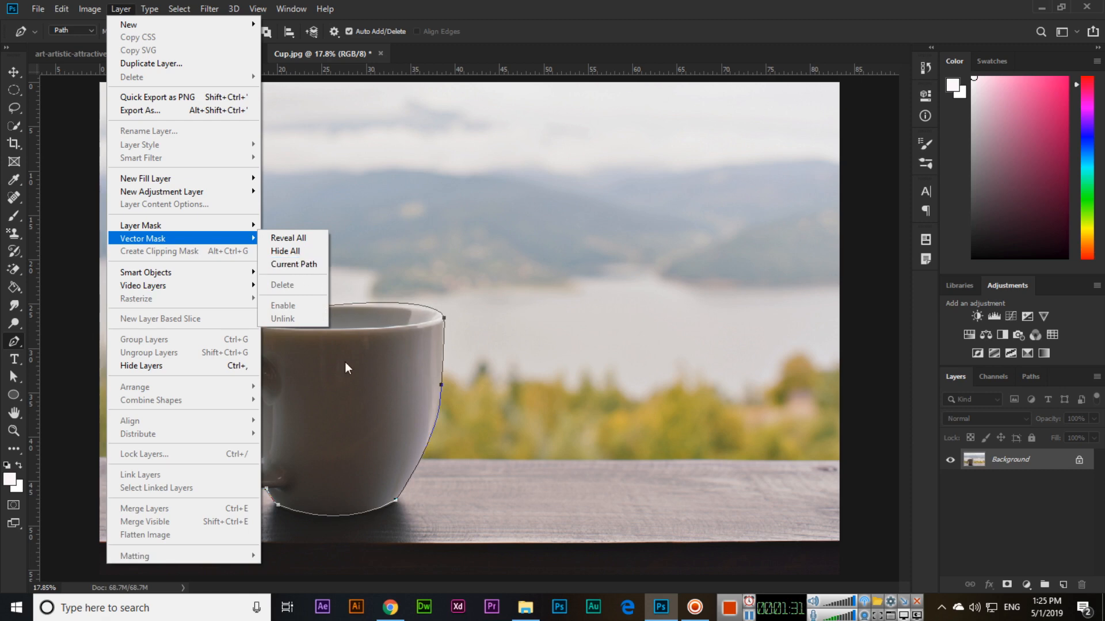
{"action": "mouse_move", "coordinate": [384, 432]}
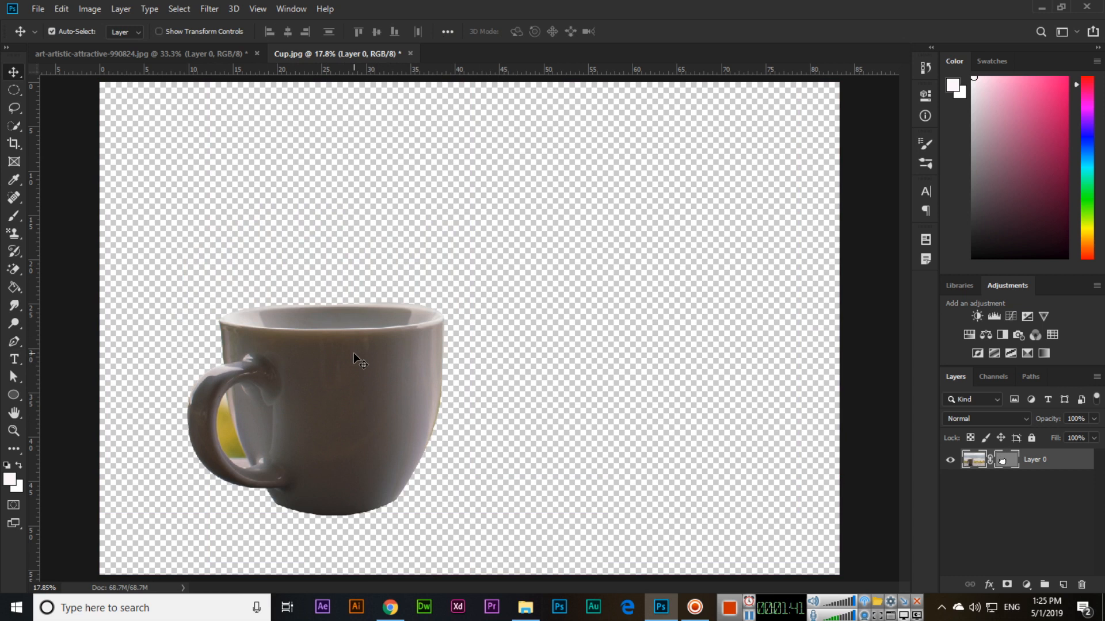
{"action": "mouse_move", "coordinate": [17, 352]}
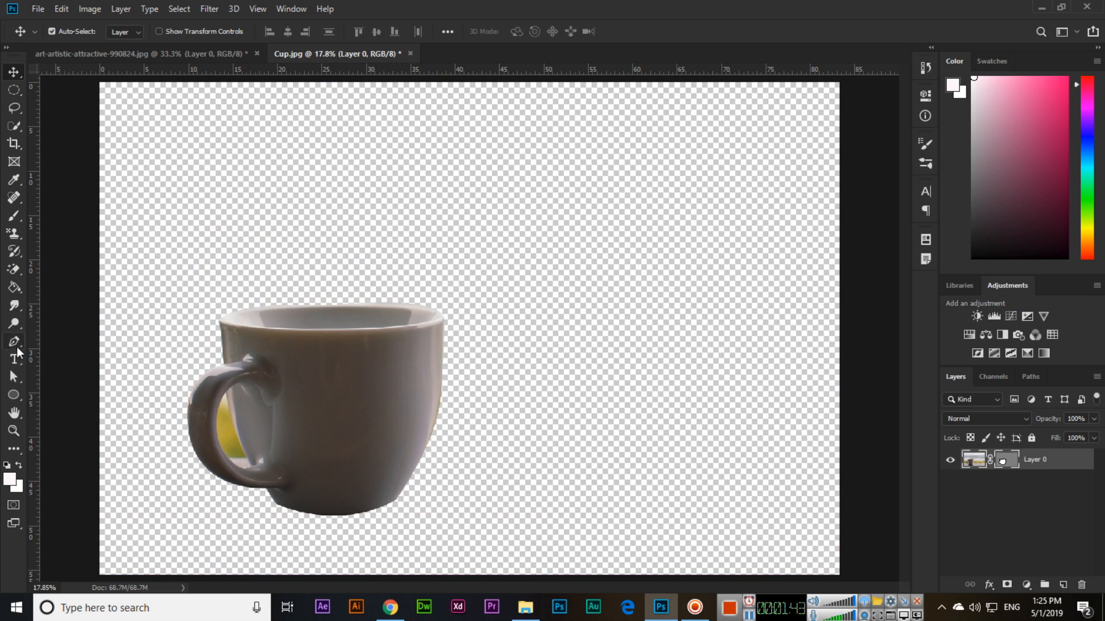
{"action": "mouse_move", "coordinate": [13, 341]}
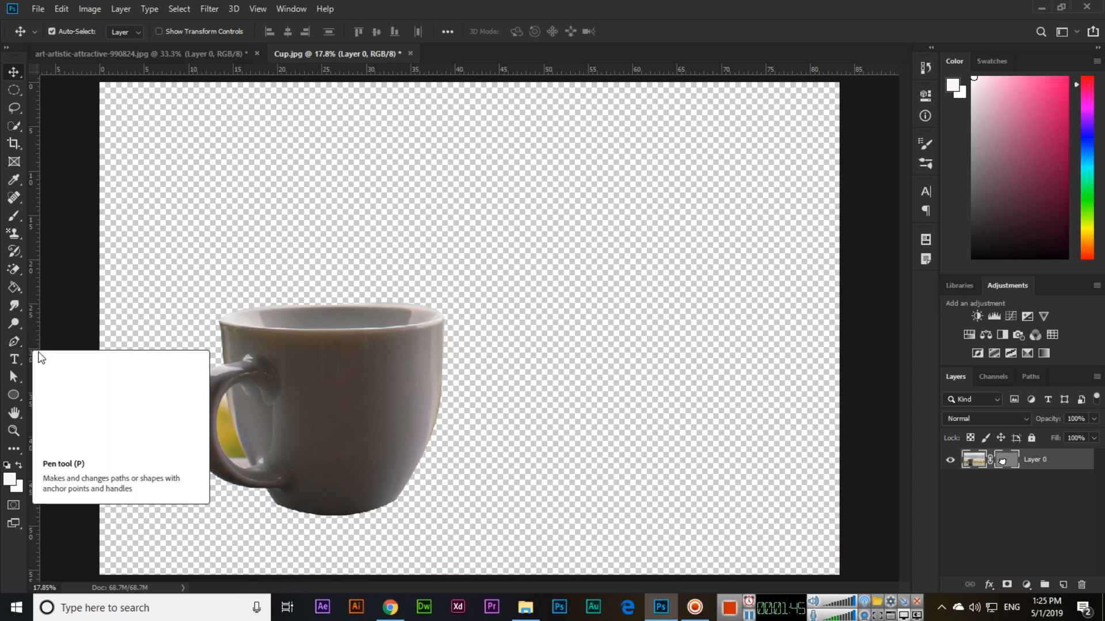
{"action": "mouse_move", "coordinate": [542, 171]}
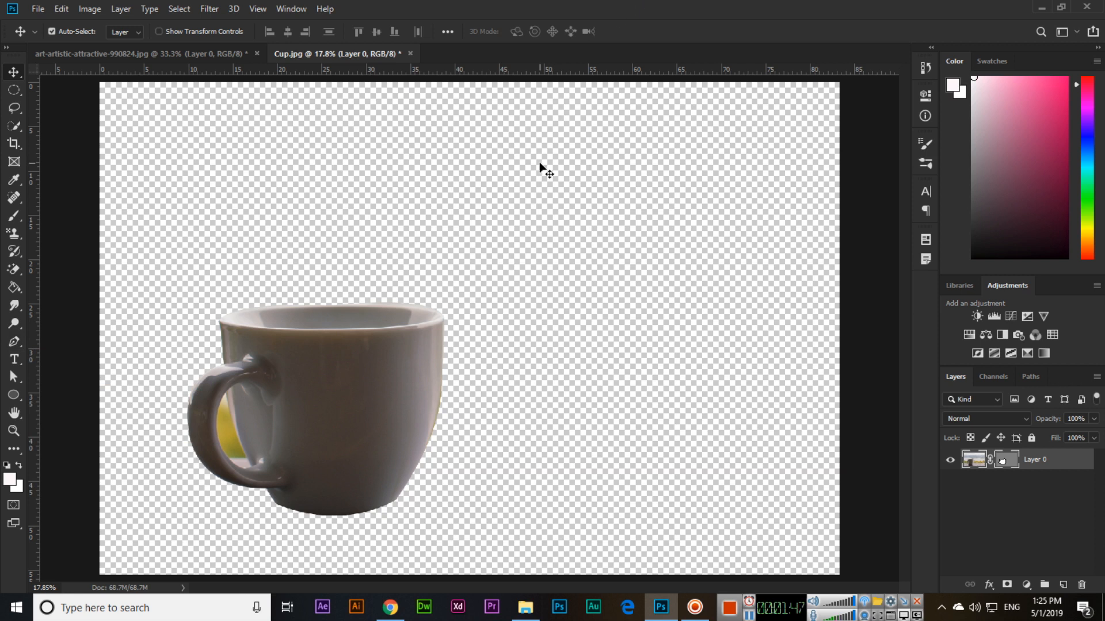
{"action": "mouse_move", "coordinate": [121, 10]}
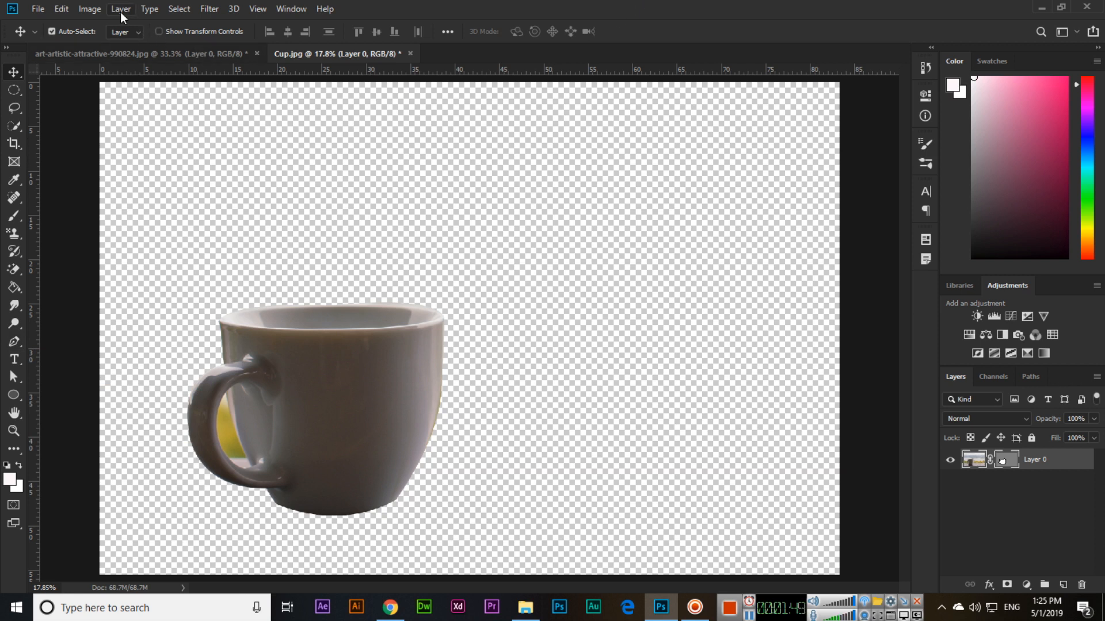
- Delete the cup's vector mask via Layer > Vector Mask, restoring the full photo
{"action": "left_click", "coordinate": [121, 8]}
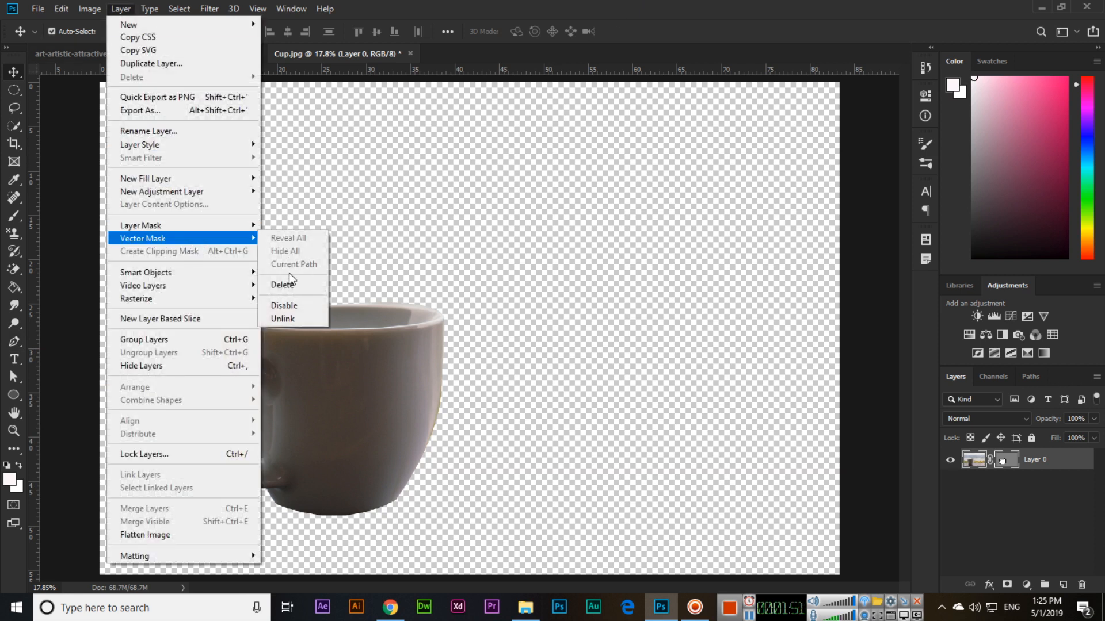
{"action": "mouse_move", "coordinate": [296, 284]}
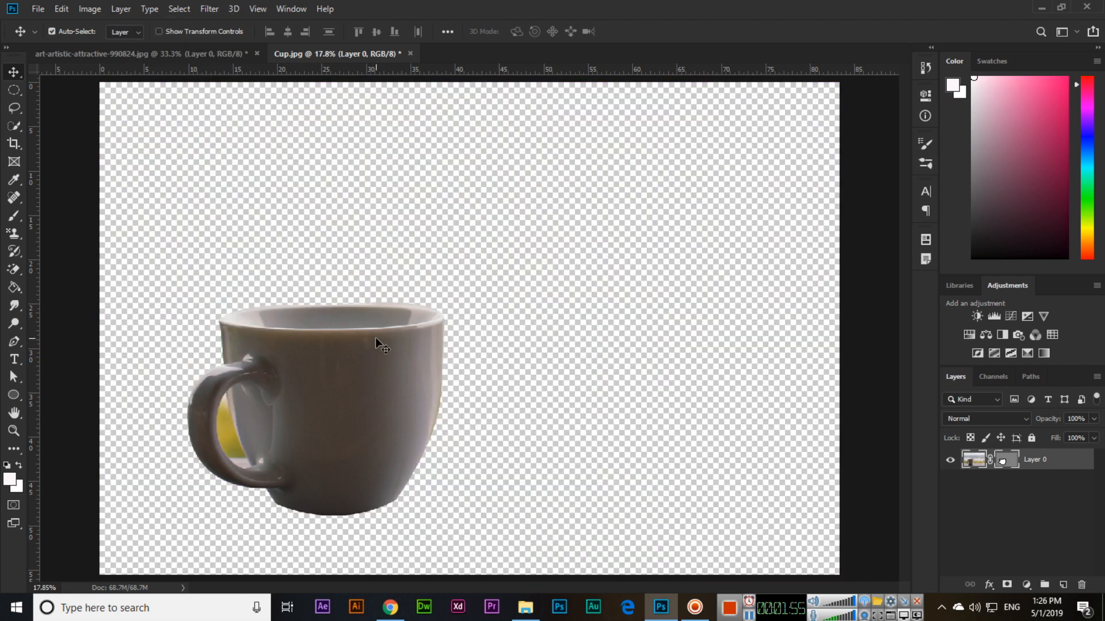
{"action": "left_click", "coordinate": [121, 8]}
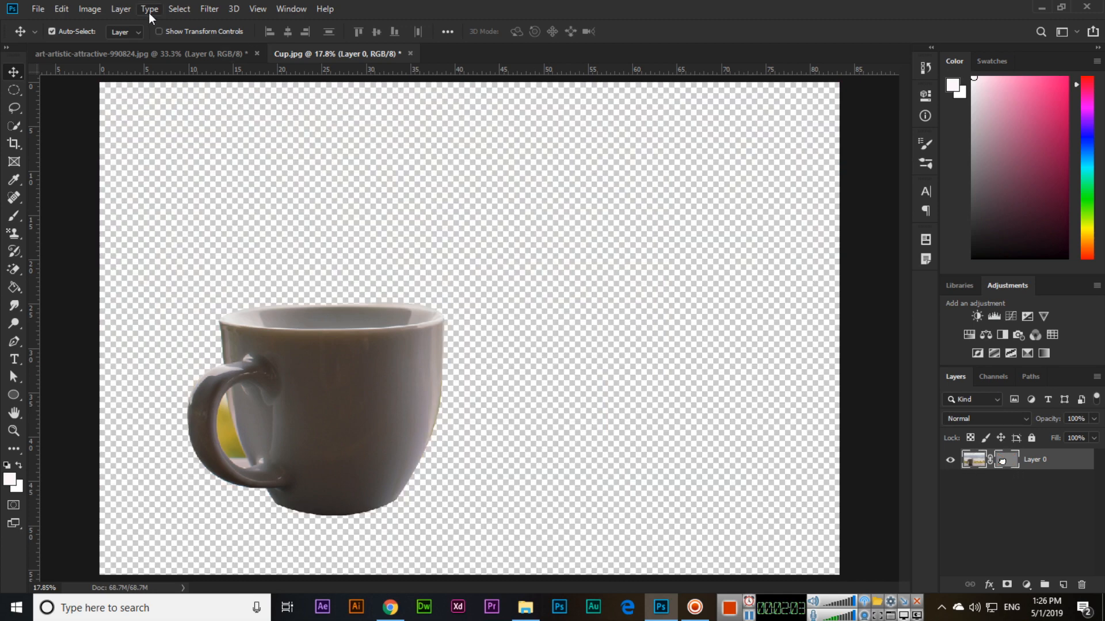
{"action": "left_click", "coordinate": [121, 8]}
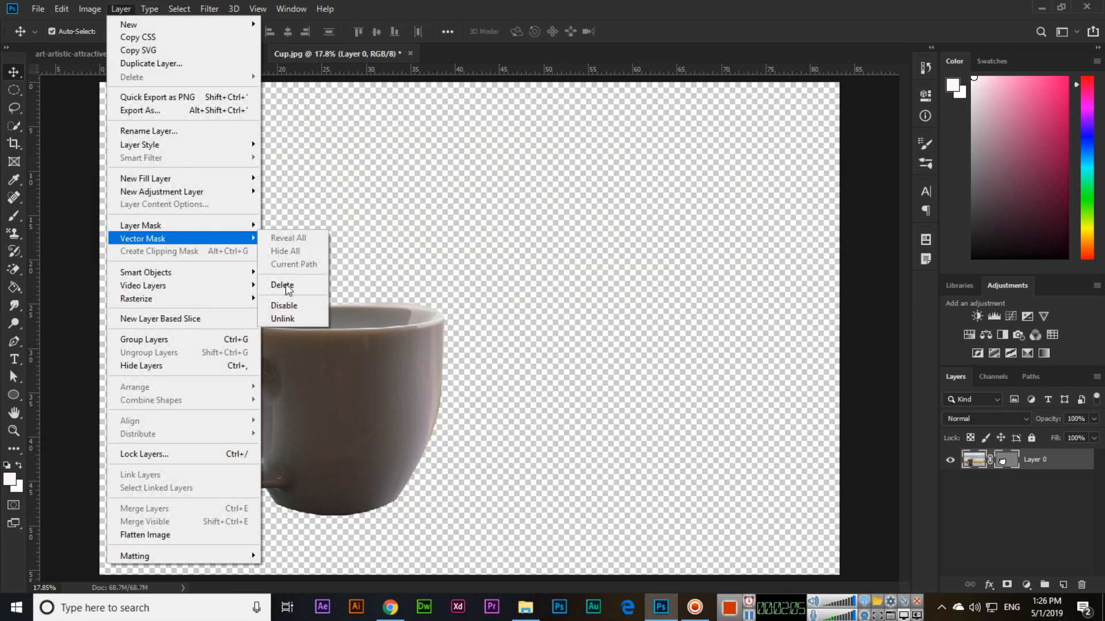
{"action": "left_click", "coordinate": [282, 285]}
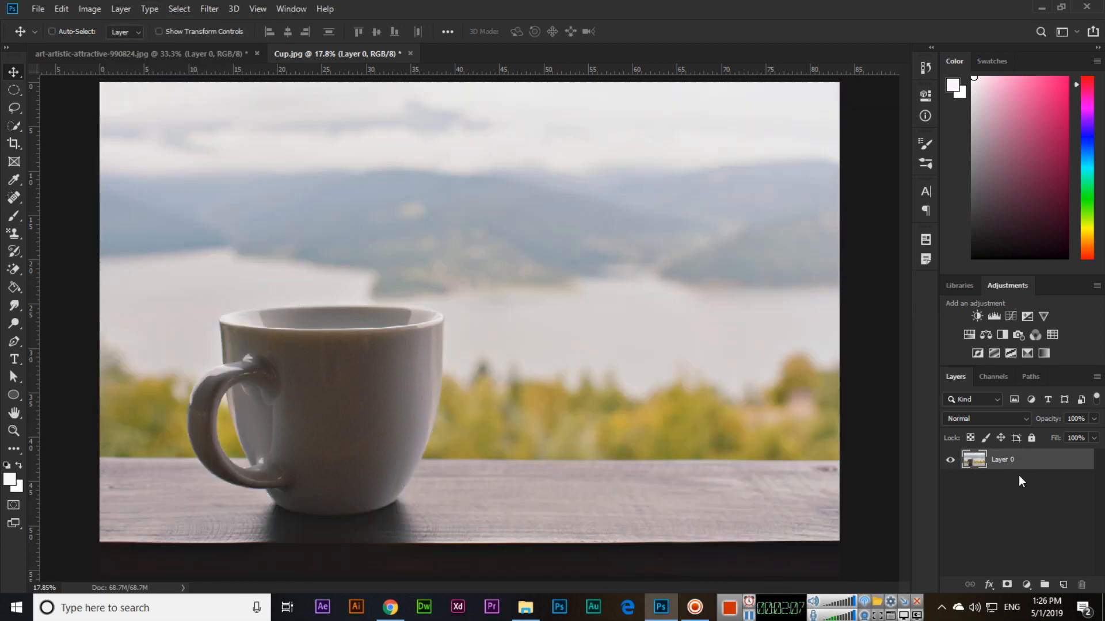